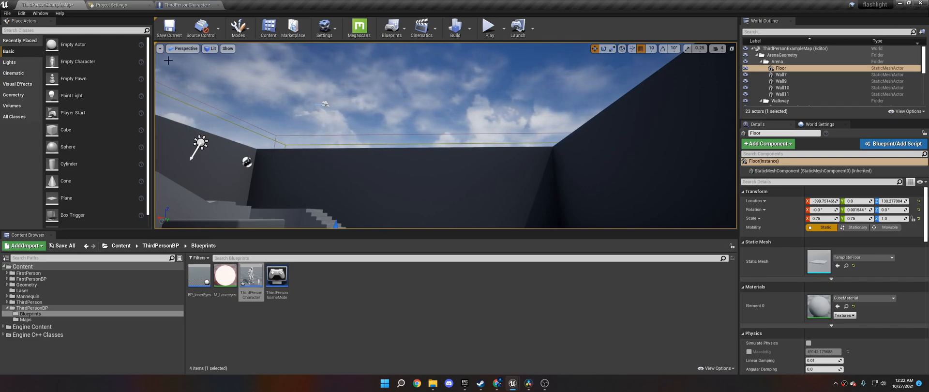
{"action": "mouse_move", "coordinate": [21, 13]}
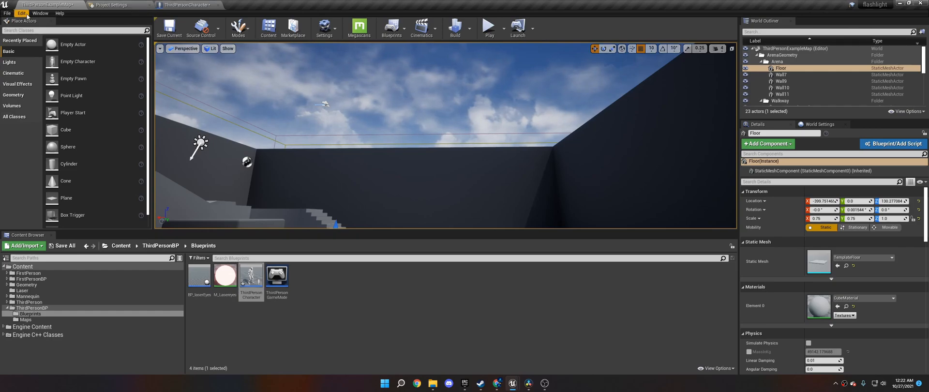
Step: Open the level editor's Edit menu to reach Project Settings
{"action": "left_click", "coordinate": [20, 13]}
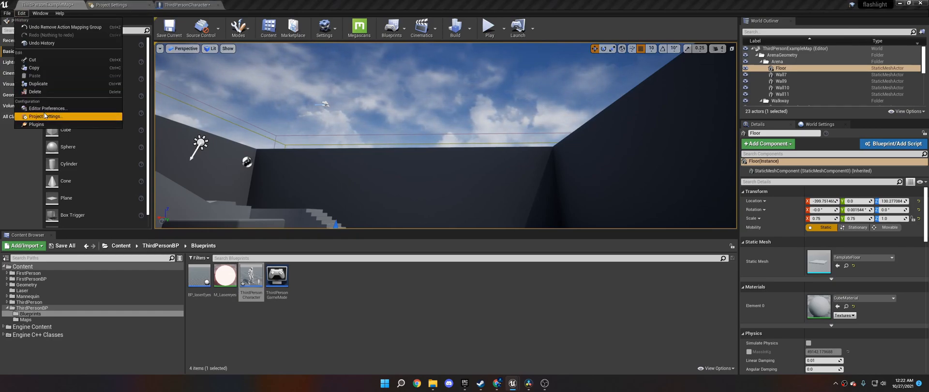
Step: In Project Settings > Input, add a ForcePush action mapping bound to Left Mouse Button
{"action": "left_click", "coordinate": [45, 116]}
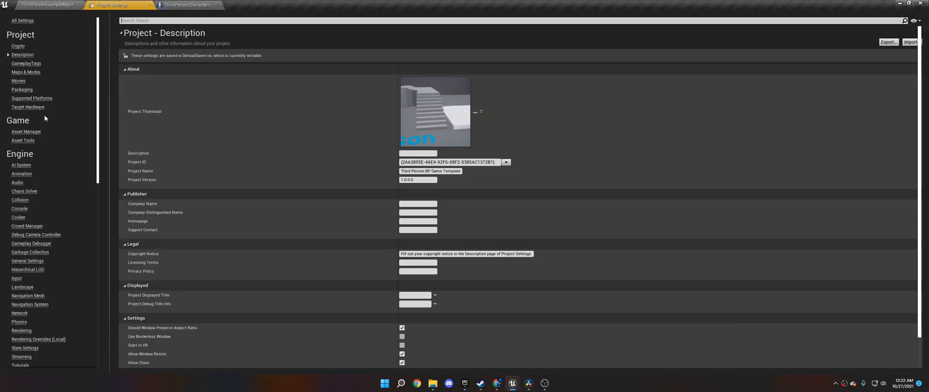
{"action": "mouse_move", "coordinate": [11, 157]}
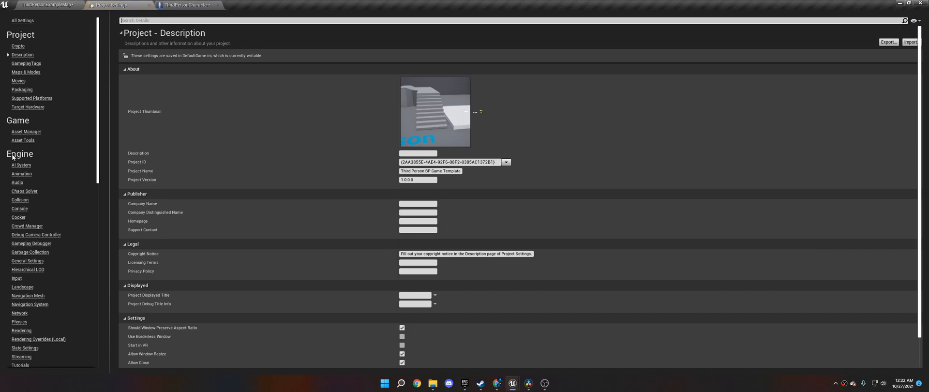
{"action": "left_click", "coordinate": [17, 279]}
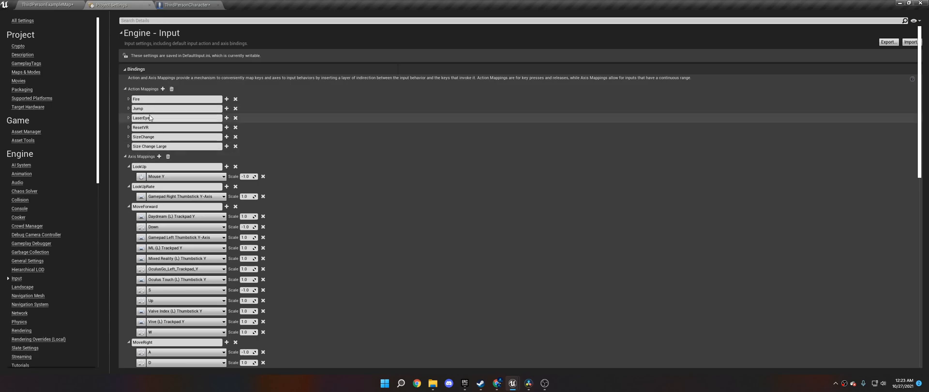
{"action": "left_click", "coordinate": [163, 89]}
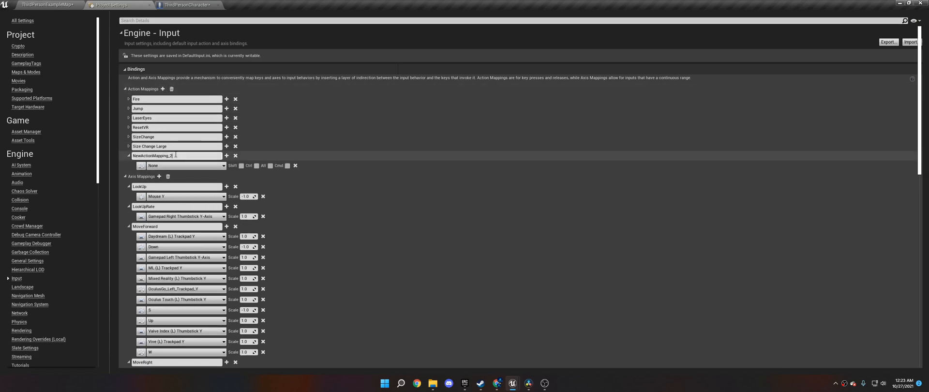
{"action": "type", "text": "Force"}
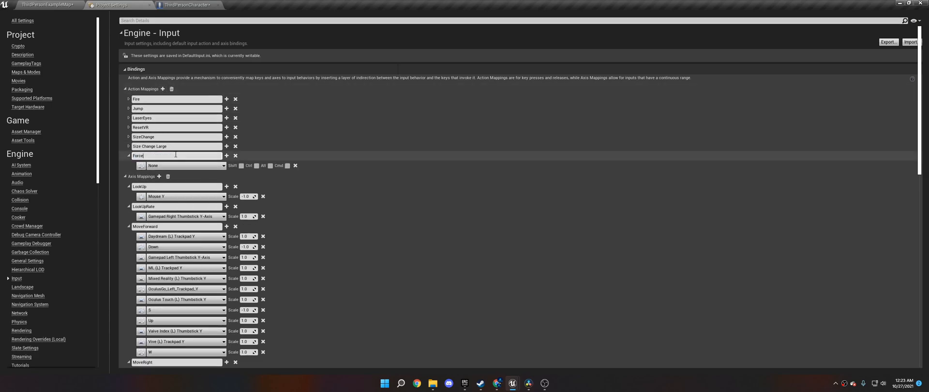
{"action": "type", "text": "Push"}
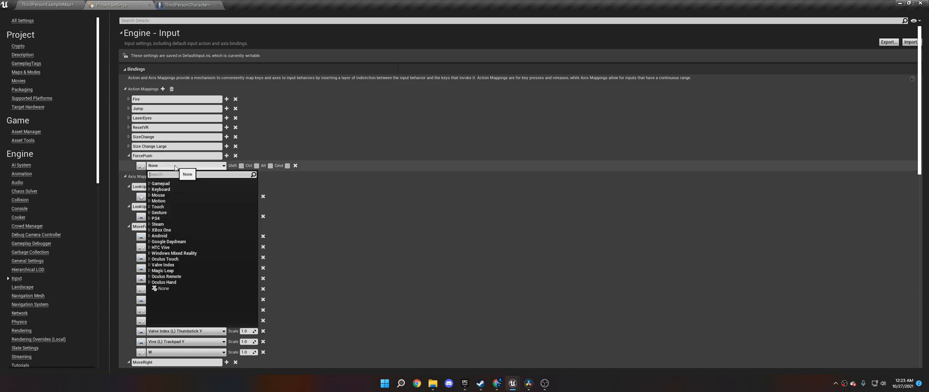
{"action": "type", "text": "left mouse"}
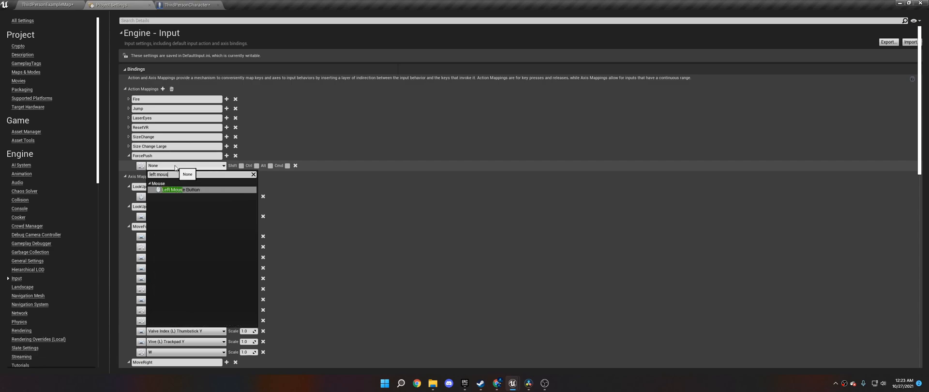
{"action": "left_click", "coordinate": [179, 189]}
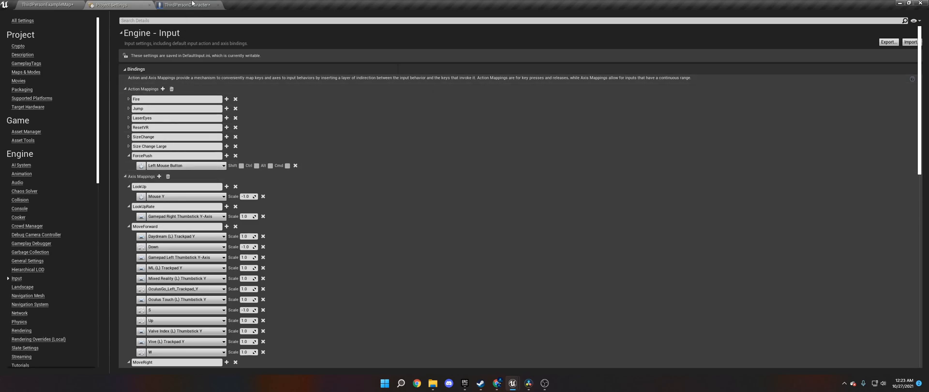
Step: Place an InputAction ForcePush event node in the ThirdPersonCharacter Event Graph
{"action": "left_click", "coordinate": [189, 4]}
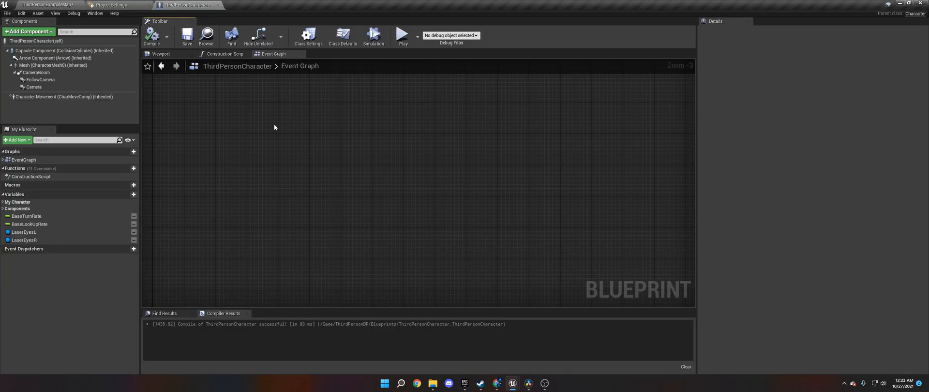
{"action": "left_click", "coordinate": [47, 5]}
{"action": "type", "text": "force push"}
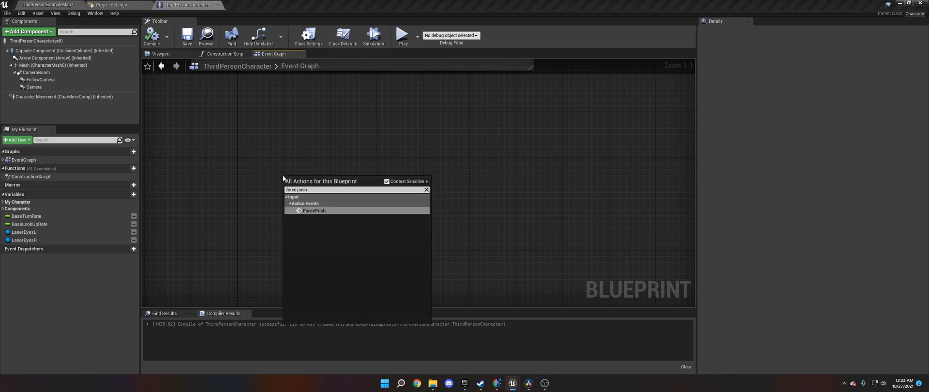
{"action": "left_click", "coordinate": [314, 210]}
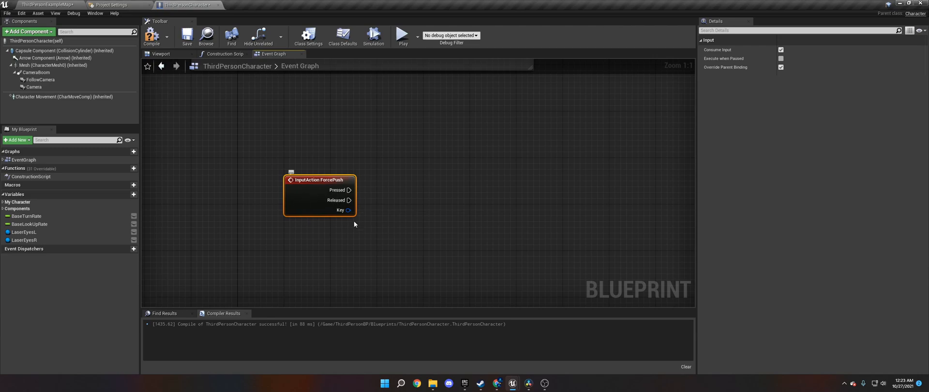
{"action": "left_click", "coordinate": [114, 4]}
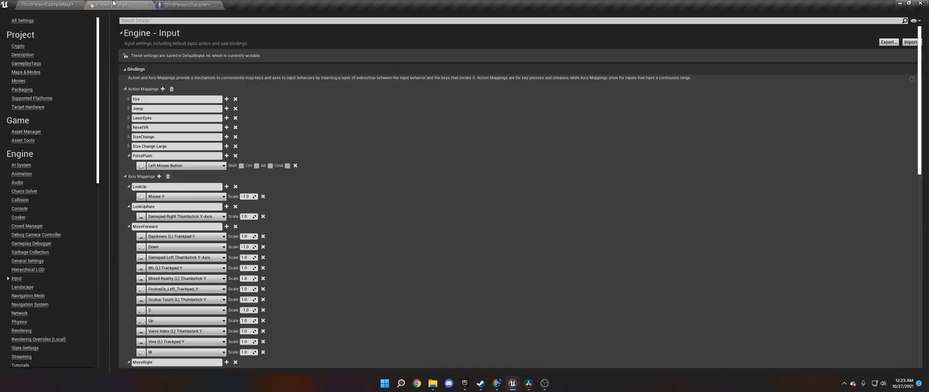
{"action": "left_click", "coordinate": [188, 5]}
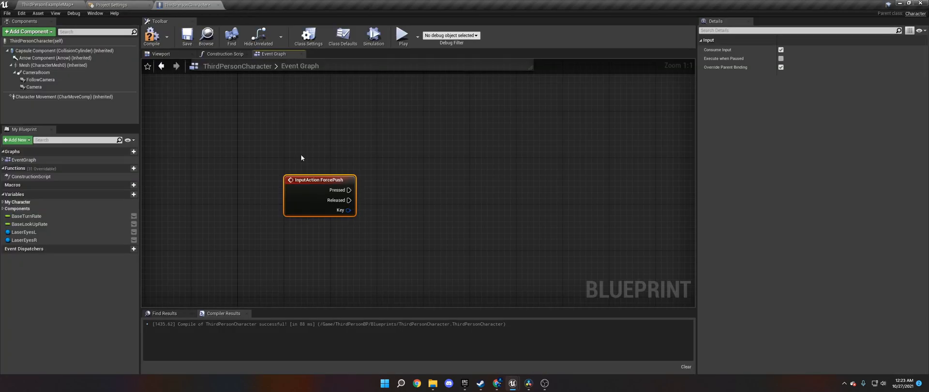
{"action": "mouse_move", "coordinate": [350, 200]}
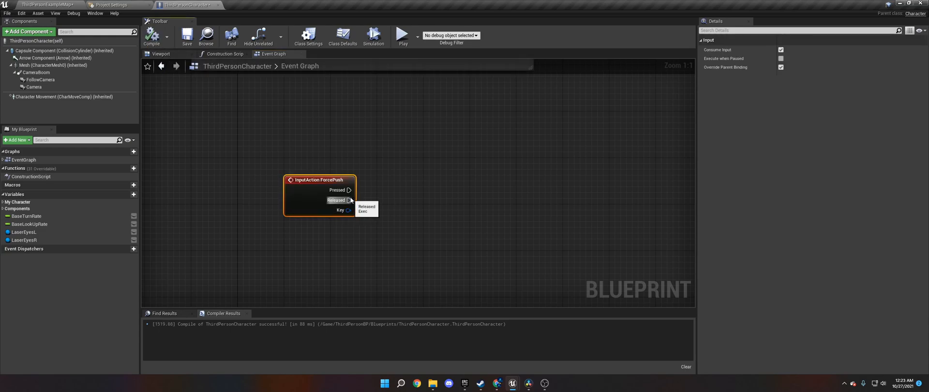
{"action": "mouse_move", "coordinate": [342, 189]}
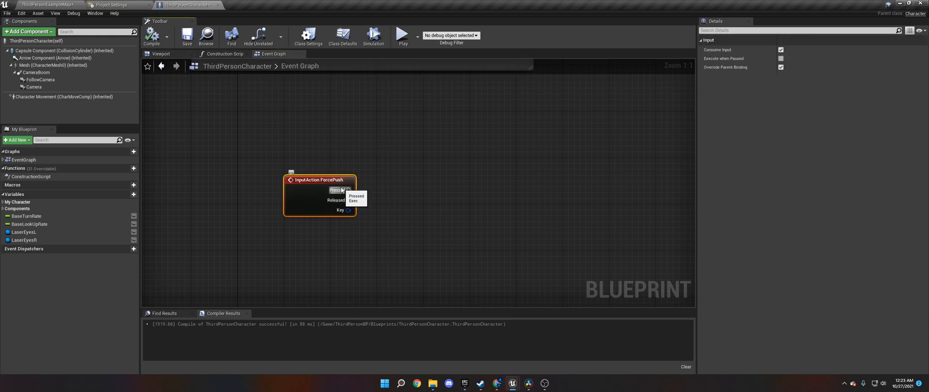
Step: Wire ForcePush Pressed into a LineTraceByChannel whose Start is Get Actor Location
{"action": "left_click_drag", "start_coordinate": [349, 190], "coordinate": [471, 197]}
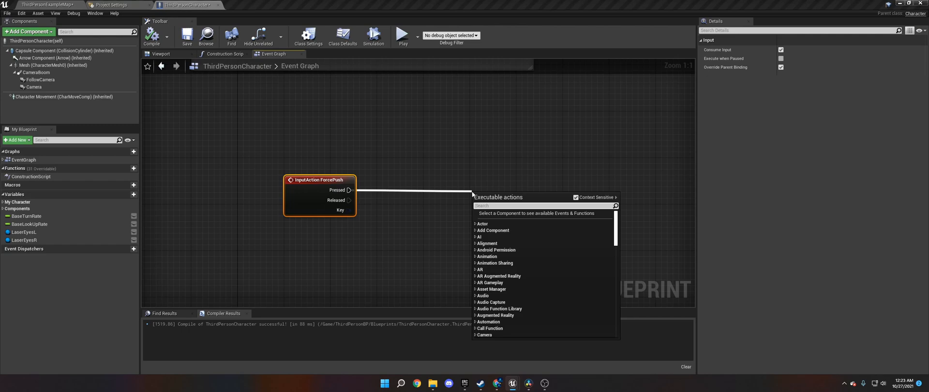
{"action": "type", "text": "line trace by"}
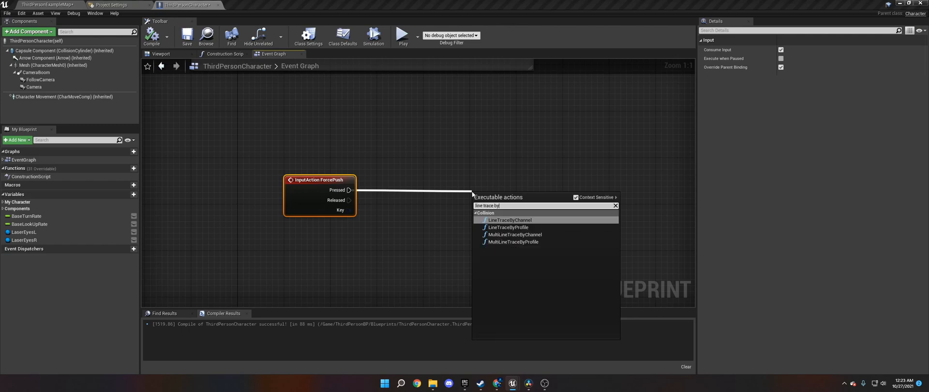
{"action": "left_click", "coordinate": [508, 219]}
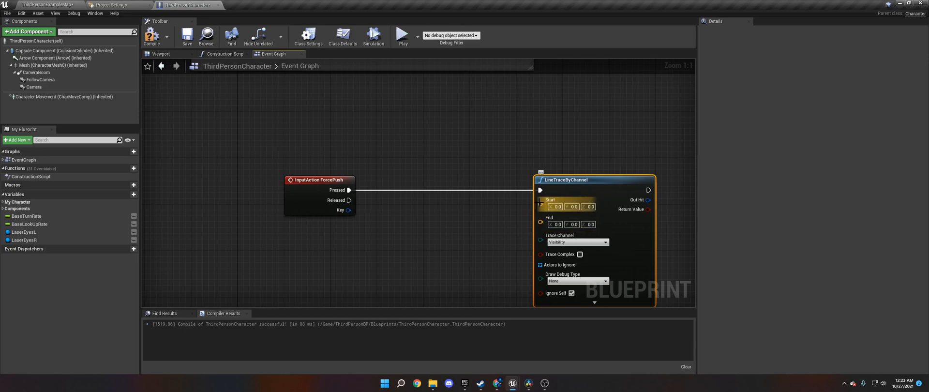
{"action": "mouse_move", "coordinate": [540, 206]}
{"action": "type", "text": "get actor loca"}
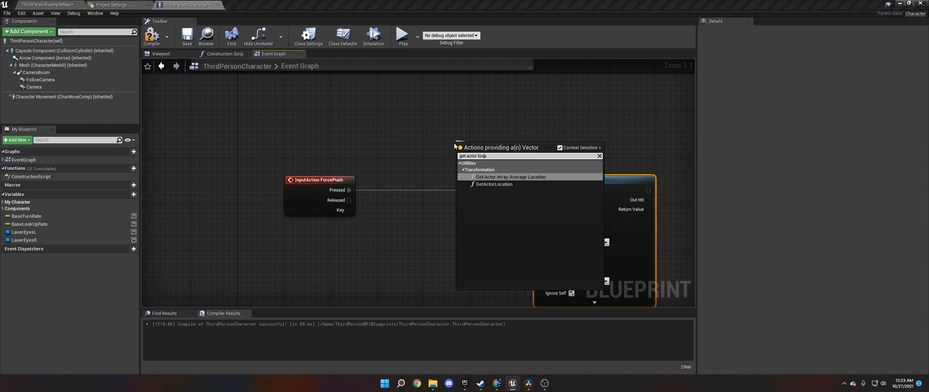
{"action": "left_click", "coordinate": [494, 184]}
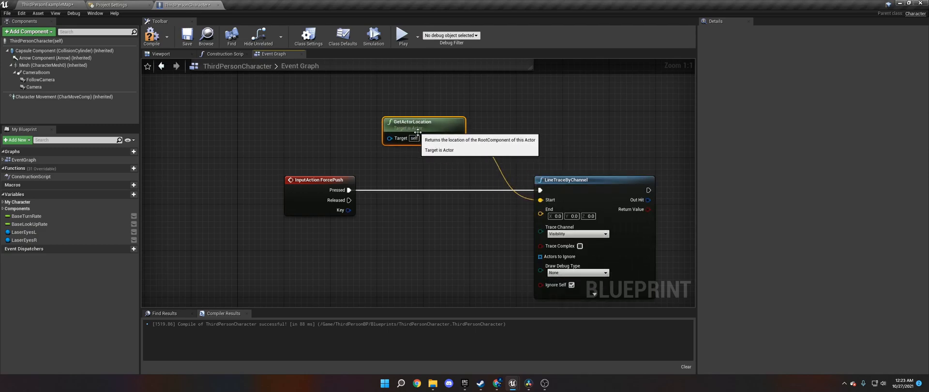
{"action": "left_click", "coordinate": [237, 168]}
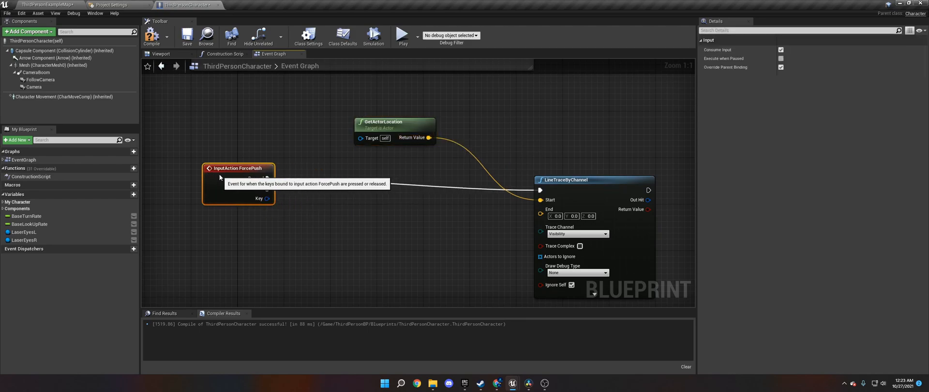
Step: Add a vector + vector node off actor location and a control-rotation Get Forward Vector
{"action": "left_click_drag", "start_coordinate": [430, 137], "coordinate": [454, 199]}
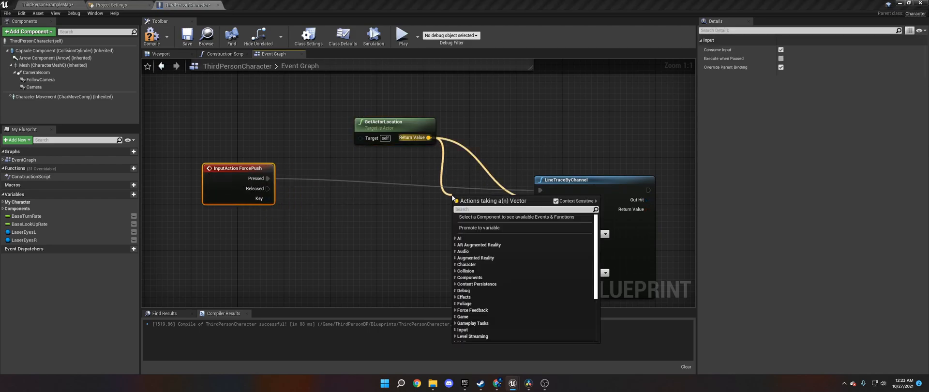
{"action": "type", "text": "+"}
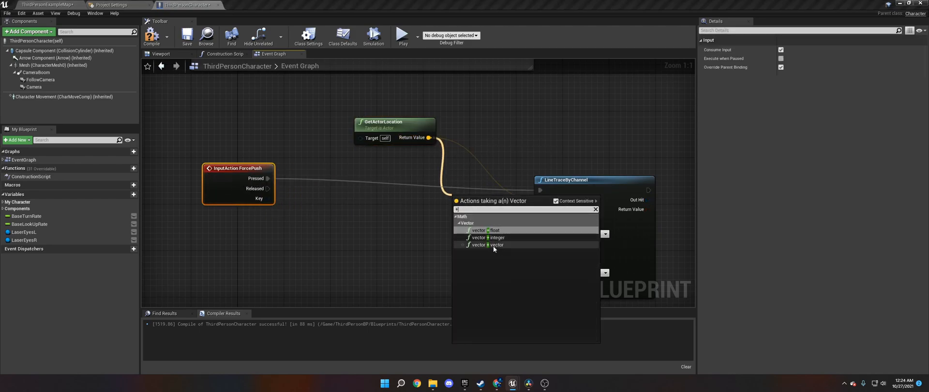
{"action": "left_click", "coordinate": [479, 244]}
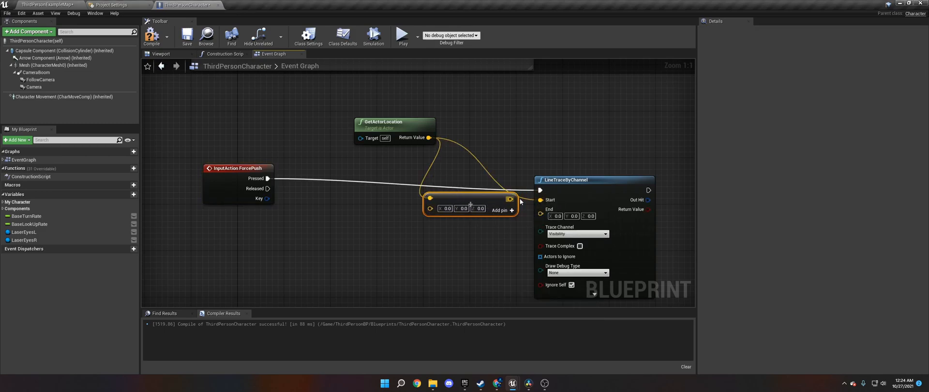
{"action": "mouse_move", "coordinate": [485, 201]}
{"action": "type", "text": "get for"}
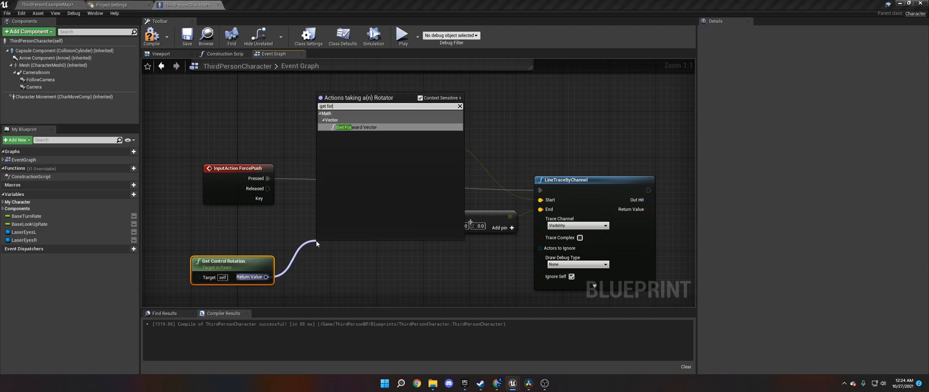
{"action": "left_click", "coordinate": [356, 127]}
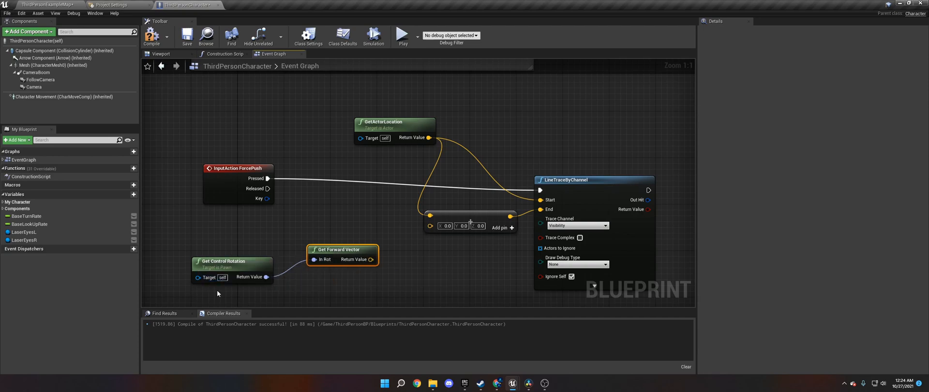
{"action": "mouse_move", "coordinate": [253, 265]}
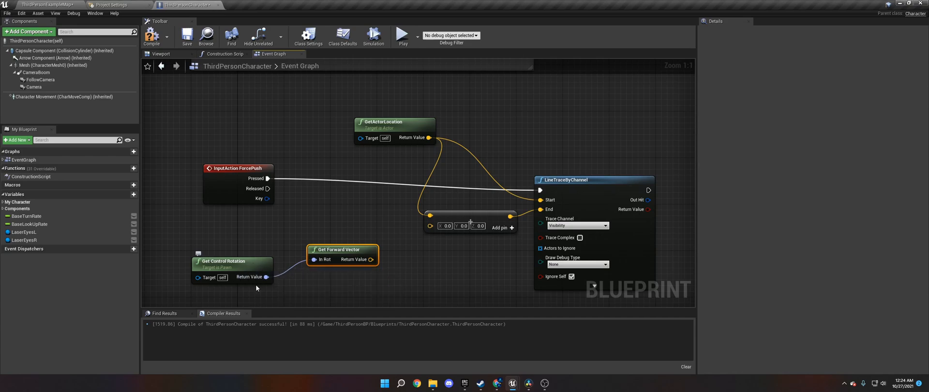
{"action": "mouse_move", "coordinate": [232, 301]}
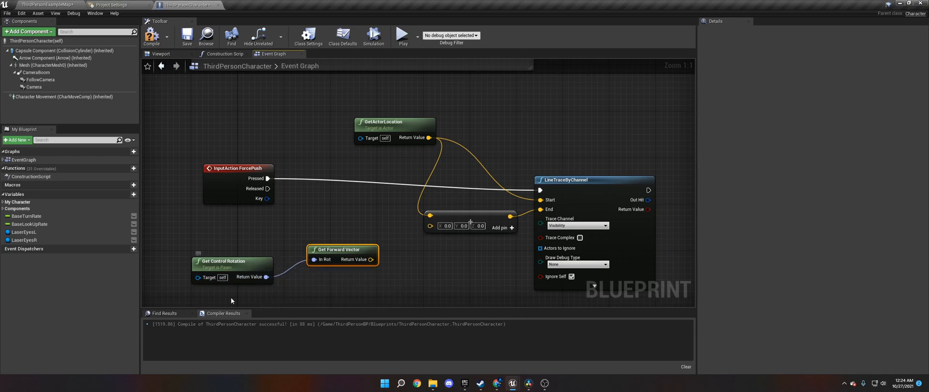
{"action": "mouse_move", "coordinate": [324, 260]}
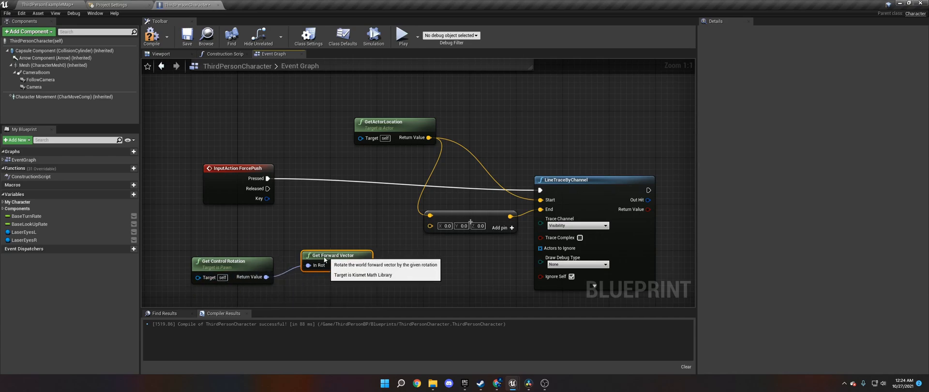
{"action": "mouse_move", "coordinate": [354, 270]}
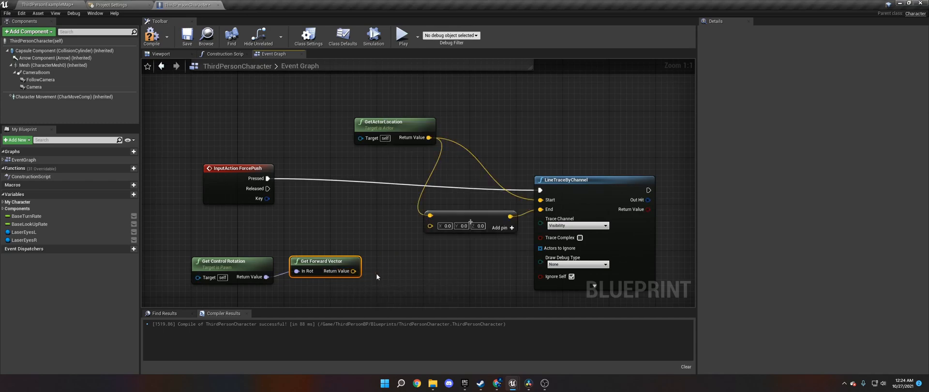
{"action": "left_click_drag", "start_coordinate": [354, 270], "coordinate": [398, 271]}
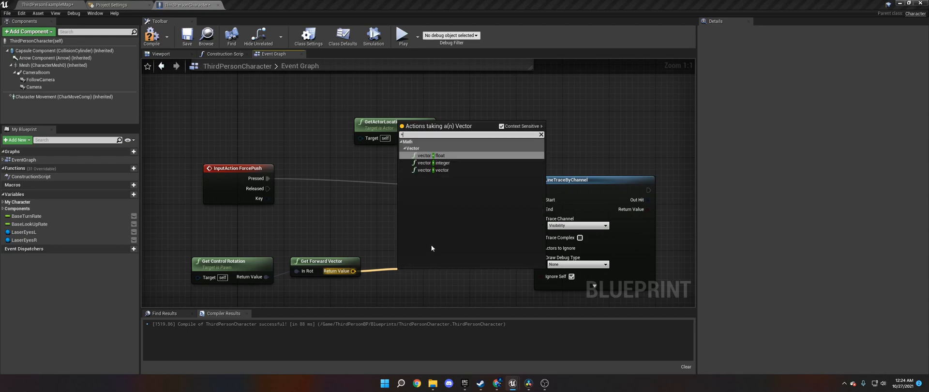
Step: Multiply the forward vector by 15000 and feed it into the trace End sum
{"action": "left_click", "coordinate": [424, 170]}
{"action": "type", "text": "1500"}
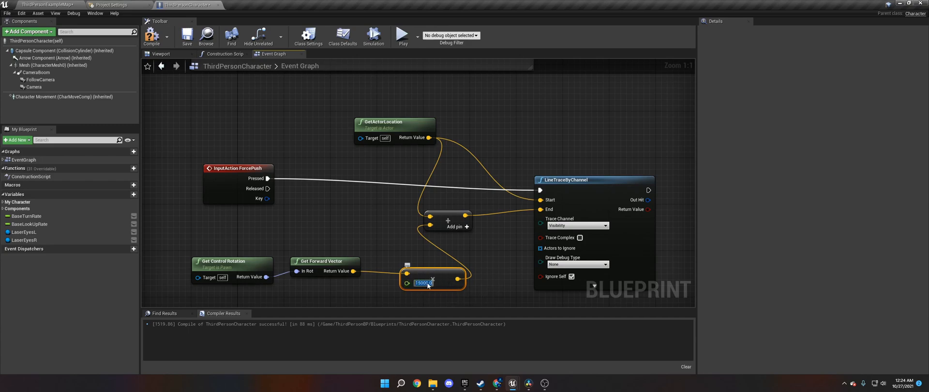
{"action": "left_click", "coordinate": [151, 36]}
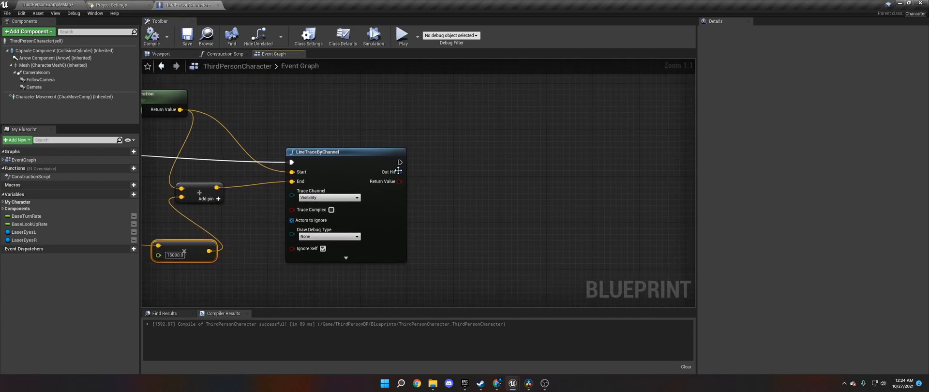
{"action": "left_click_drag", "start_coordinate": [399, 171], "coordinate": [433, 202]}
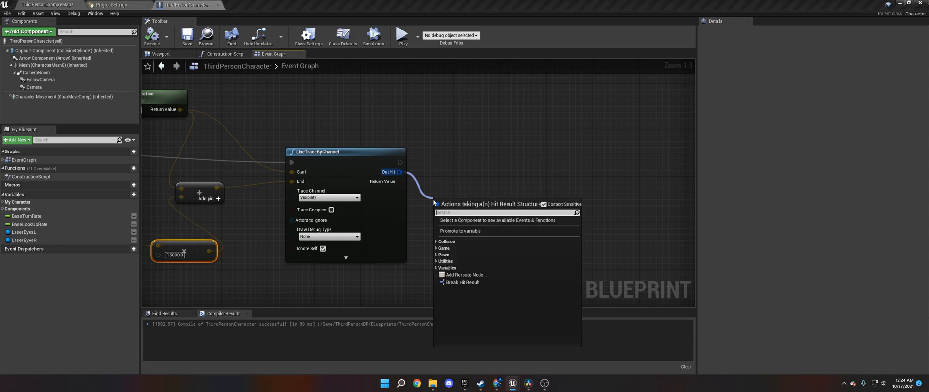
Step: Break the trace's Out Hit with a Break Hit Result node
{"action": "left_click", "coordinate": [462, 282]}
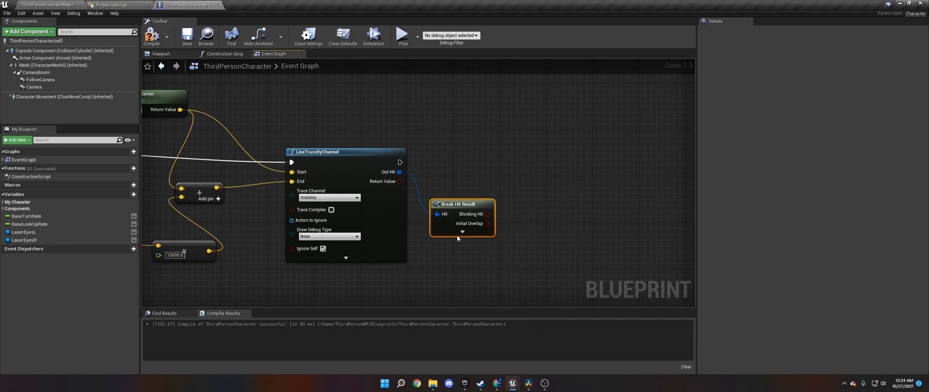
{"action": "scroll", "scroll_direction": "down", "scroll_amount": 3}
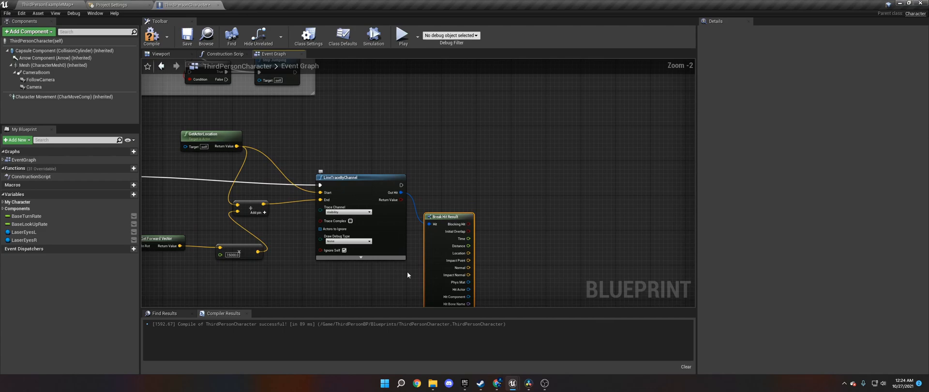
{"action": "mouse_move", "coordinate": [348, 281]}
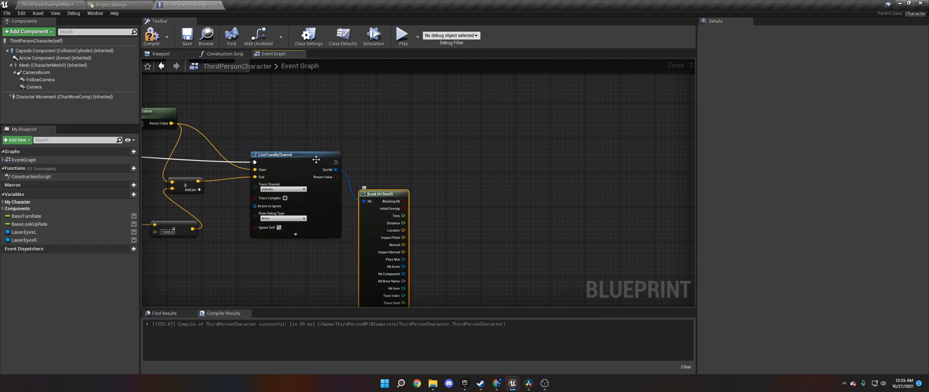
{"action": "mouse_move", "coordinate": [398, 276]}
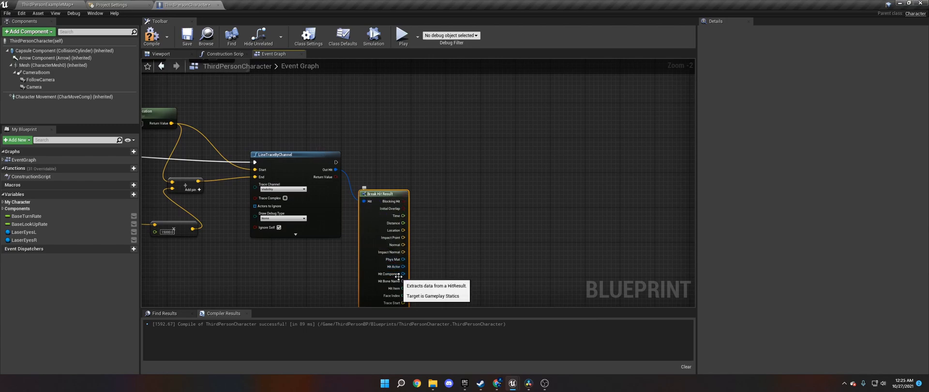
{"action": "left_click_drag", "start_coordinate": [404, 273], "coordinate": [456, 252]}
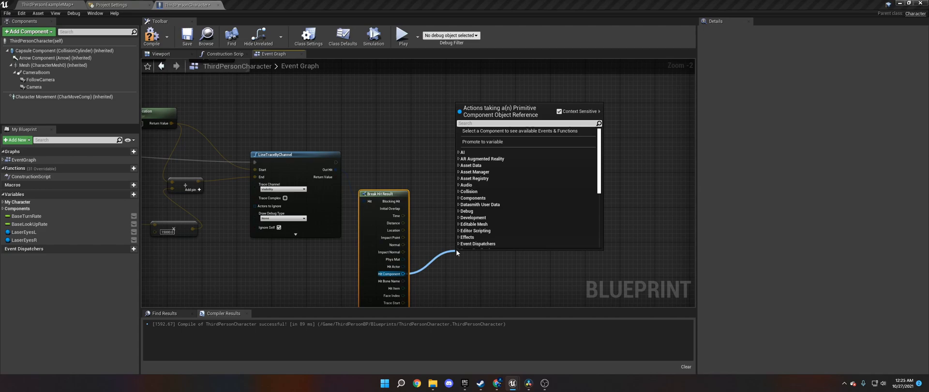
Step: Add an Add Impulse node targeting the hit result's Hit Component
{"action": "type", "text": "add impu"}
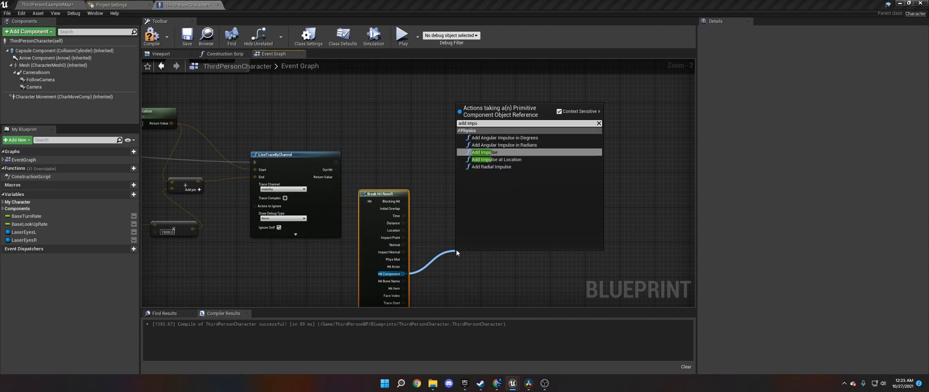
{"action": "left_click", "coordinate": [483, 152]}
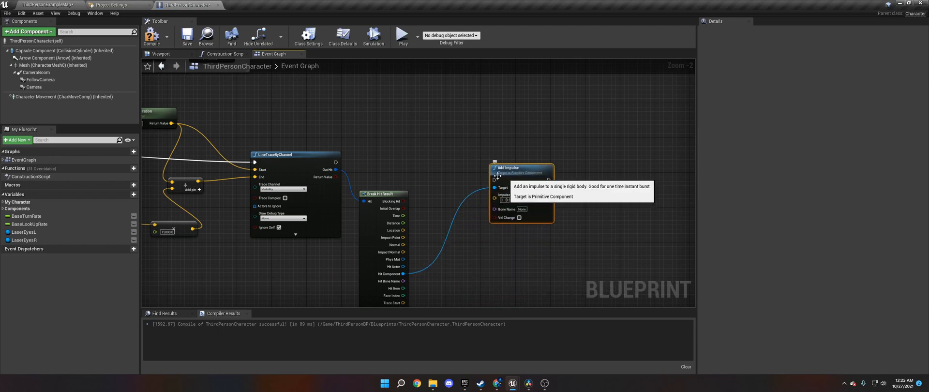
{"action": "mouse_move", "coordinate": [508, 223]}
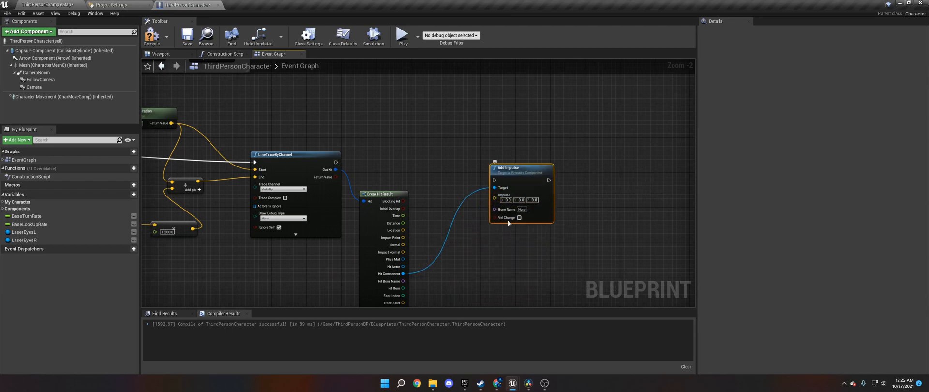
{"action": "mouse_move", "coordinate": [518, 218]}
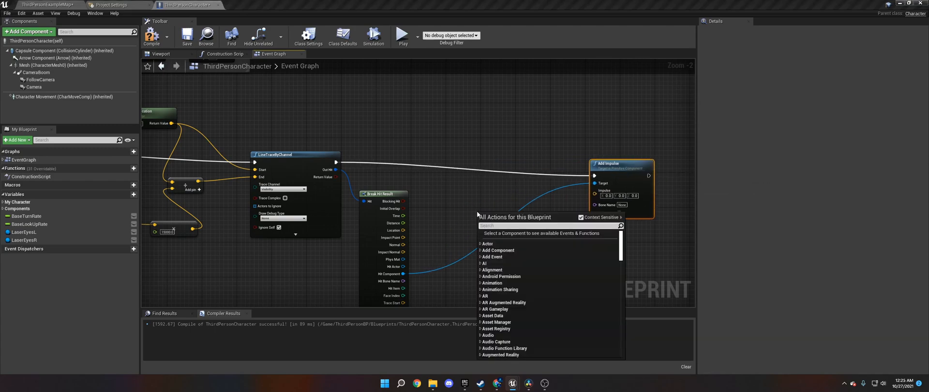
Step: Feed a float-scaled control-rotation forward vector into Add Impulse as Vel Change, then compile
{"action": "type", "text": "get"}
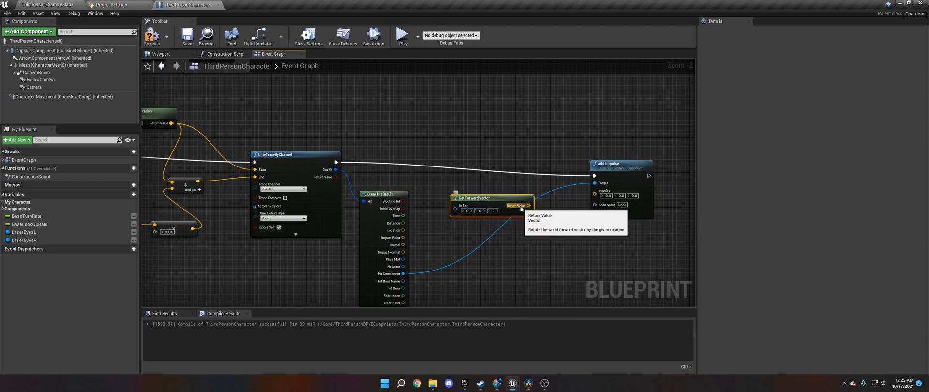
{"action": "left_click_drag", "start_coordinate": [526, 205], "coordinate": [554, 213]}
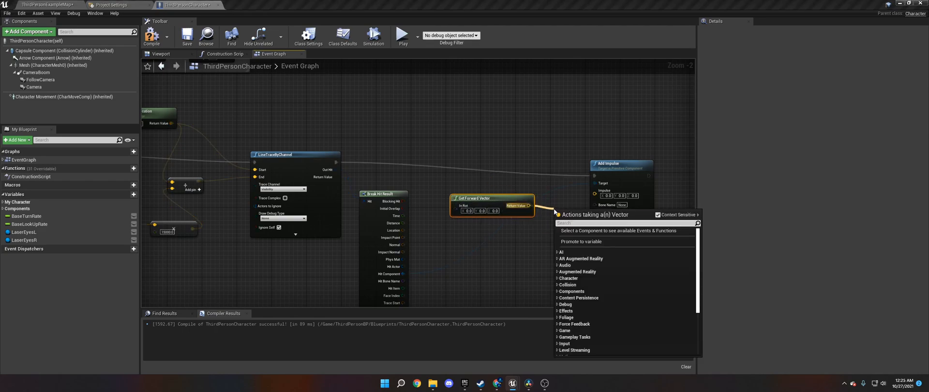
{"action": "type", "text": "multi"}
{"action": "type", "text": "get"}
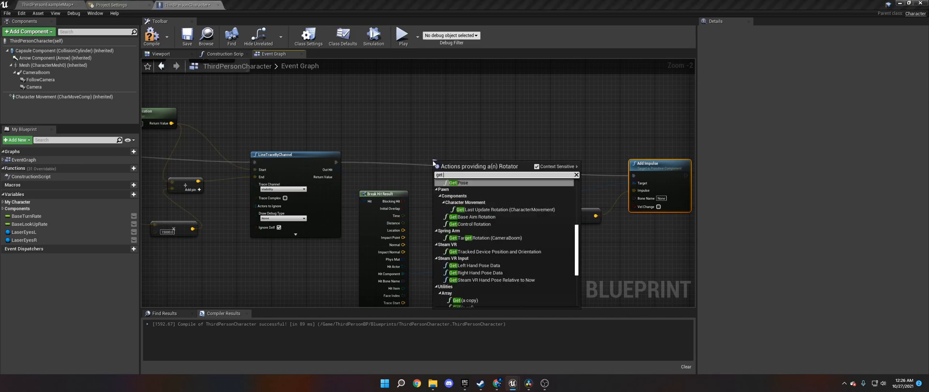
{"action": "left_click", "coordinate": [475, 224]}
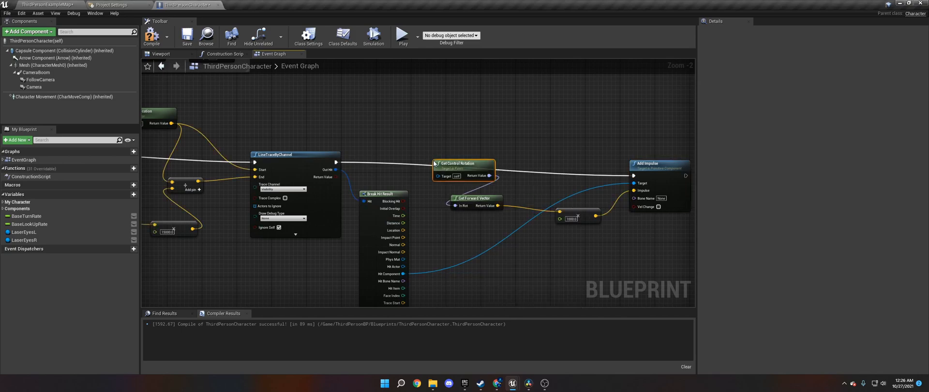
{"action": "left_click_drag", "start_coordinate": [462, 164], "coordinate": [435, 124]}
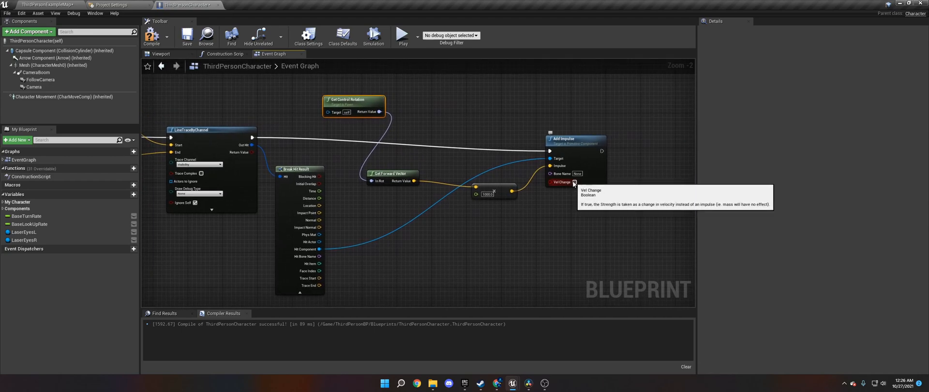
{"action": "mouse_move", "coordinate": [439, 202]}
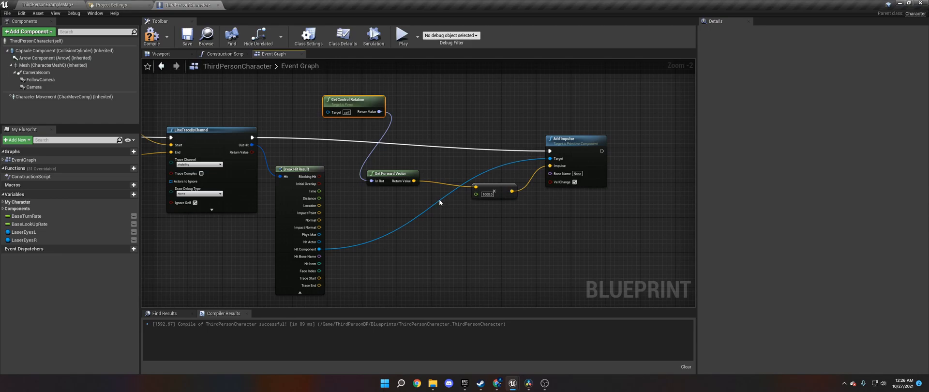
{"action": "left_click", "coordinate": [47, 5]}
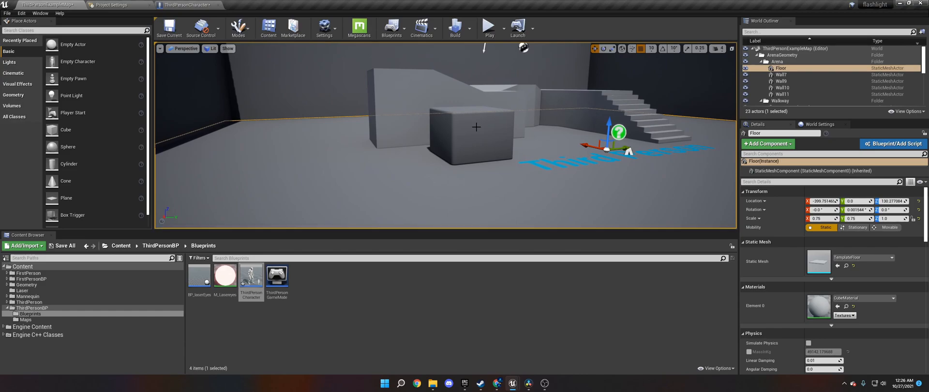
Step: Enable Simulate Physics on CubeMesh and start a Play session in the viewport
{"action": "left_click", "coordinate": [470, 133]}
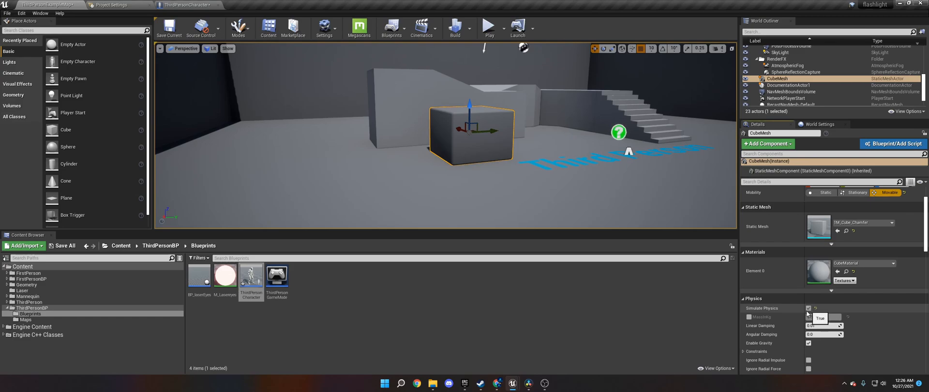
{"action": "scroll", "scroll_direction": "down", "scroll_amount": 3}
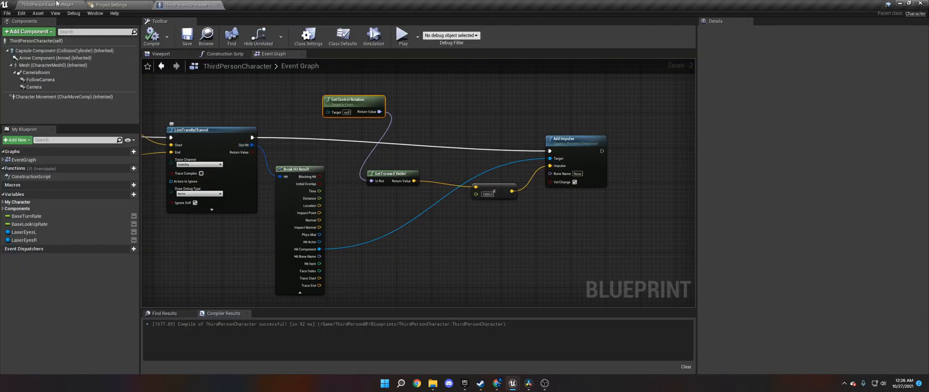
{"action": "left_click", "coordinate": [402, 34]}
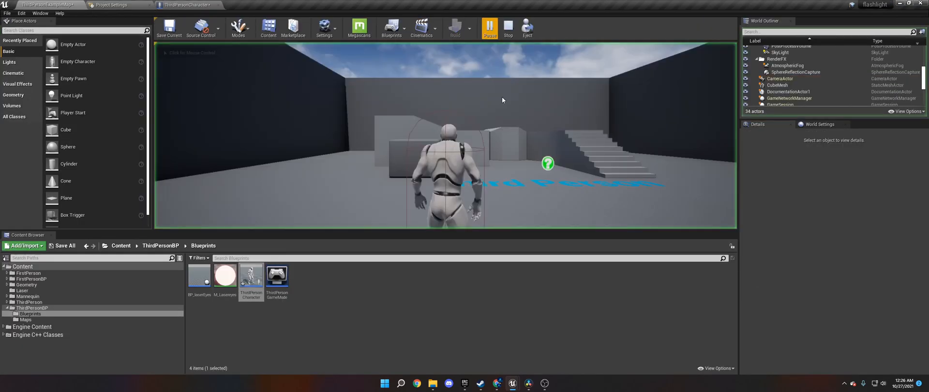
{"action": "left_click", "coordinate": [489, 27]}
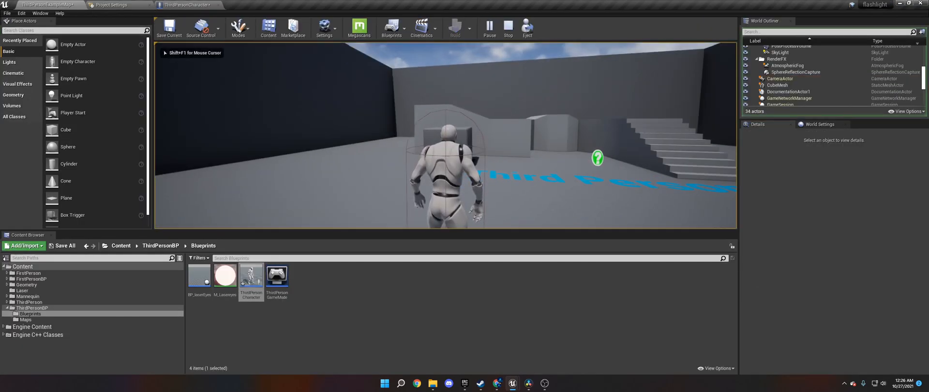